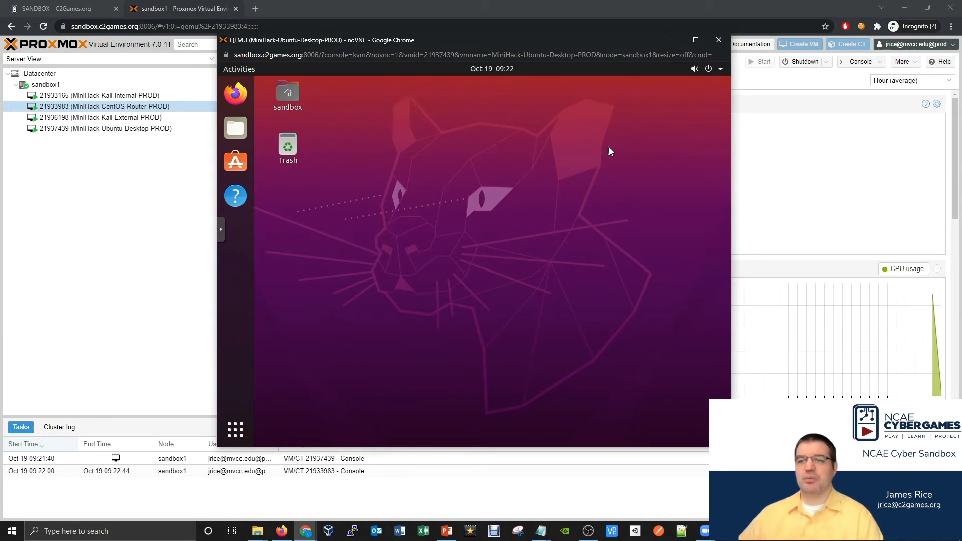
{"action": "mouse_move", "coordinate": [695, 40]}
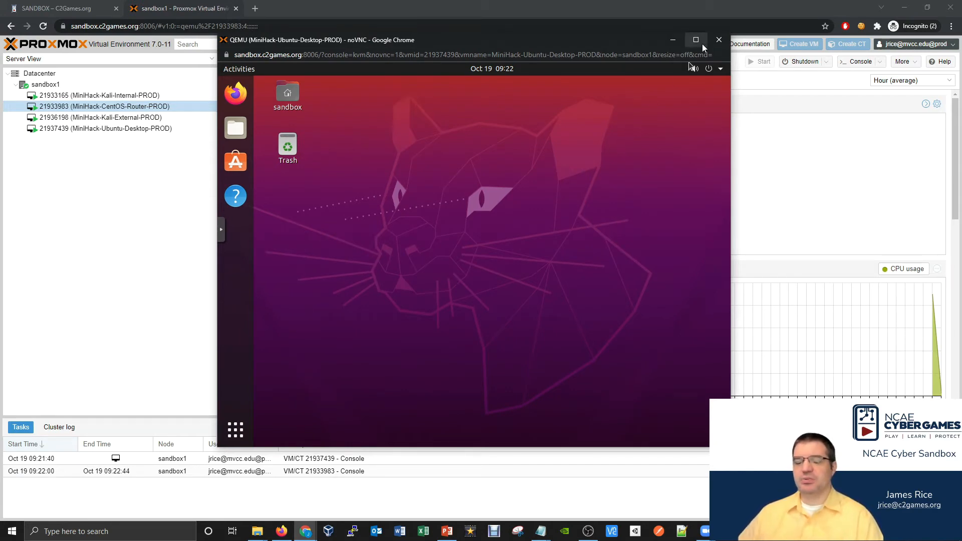
Maximize the Ubuntu desktop VM's noVNC console and scale the remote desktop to fill it
{"action": "left_click", "coordinate": [695, 40]}
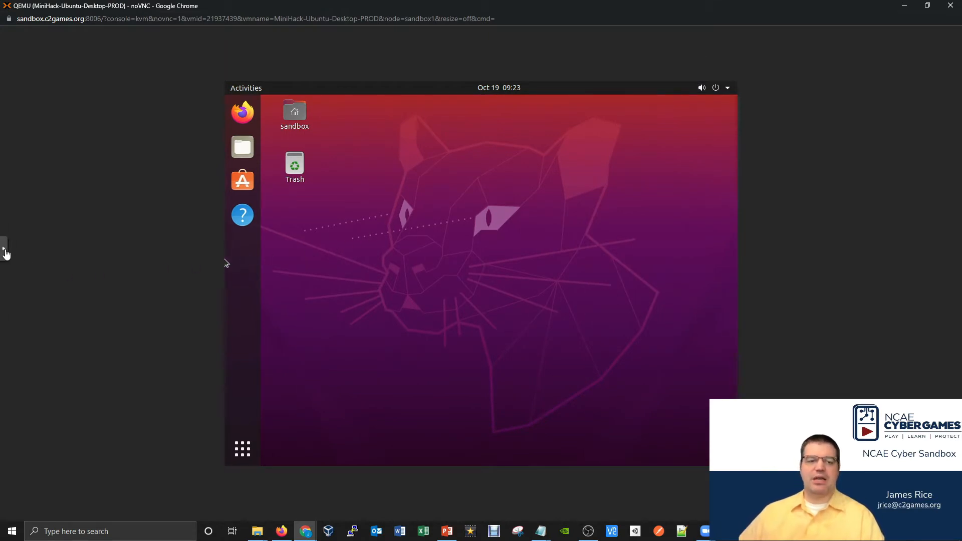
{"action": "left_click", "coordinate": [5, 245]}
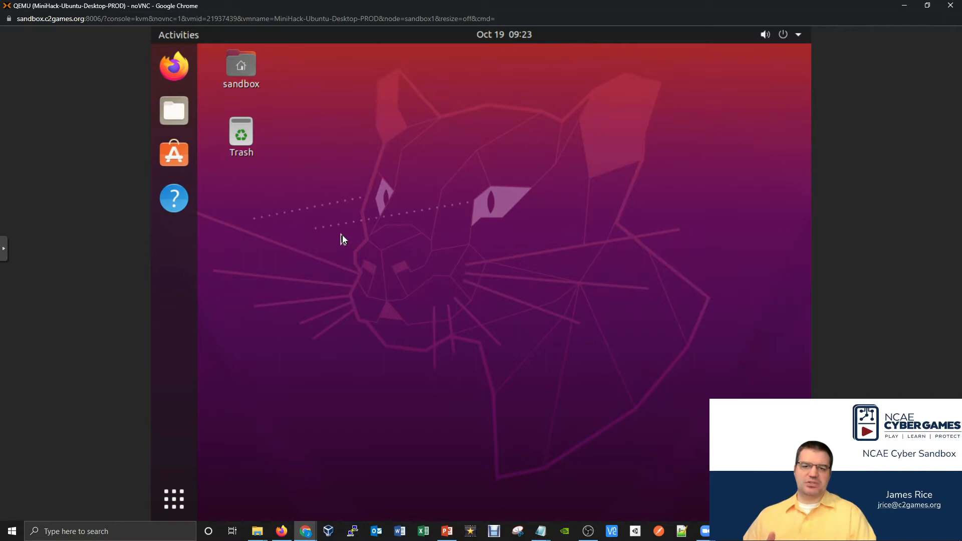
{"action": "mouse_move", "coordinate": [318, 452]}
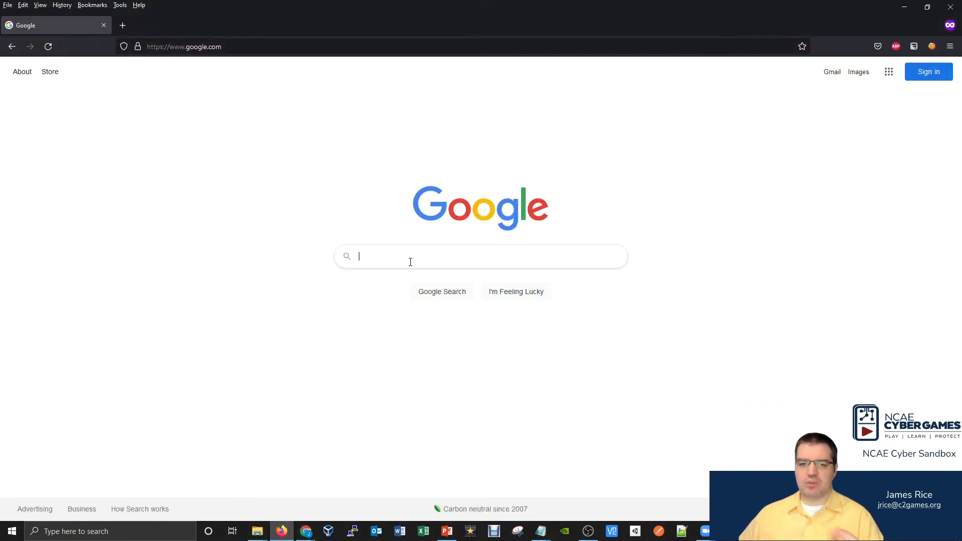
Search Google for 'linux file system'
{"action": "type", "text": "linux file system"}
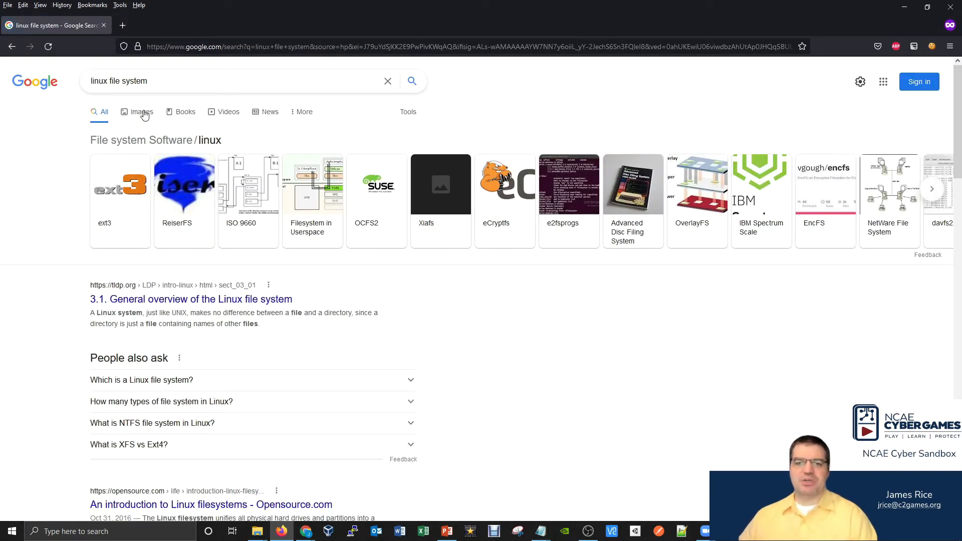
Switch the 'linux file system' search to Google Images results
{"action": "left_click", "coordinate": [141, 111]}
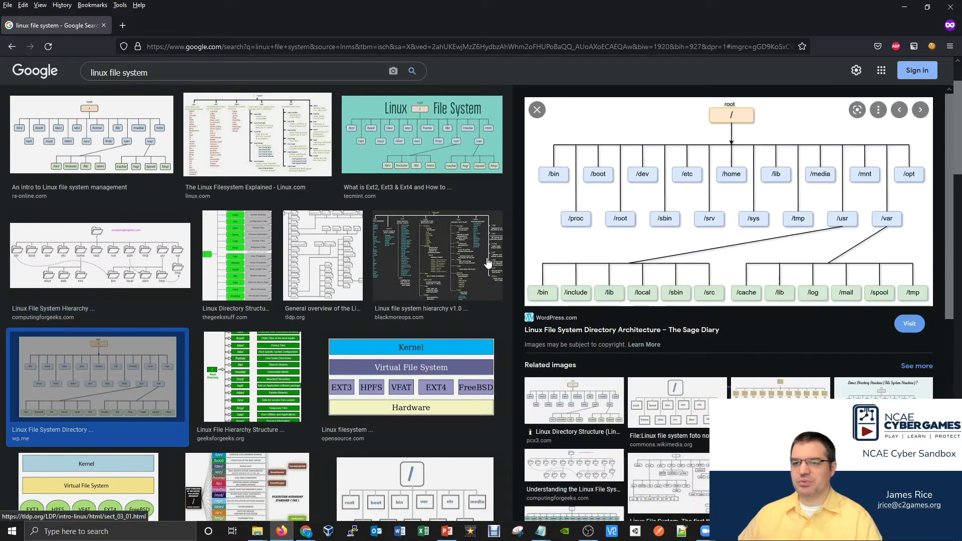
{"action": "mouse_move", "coordinate": [419, 307]}
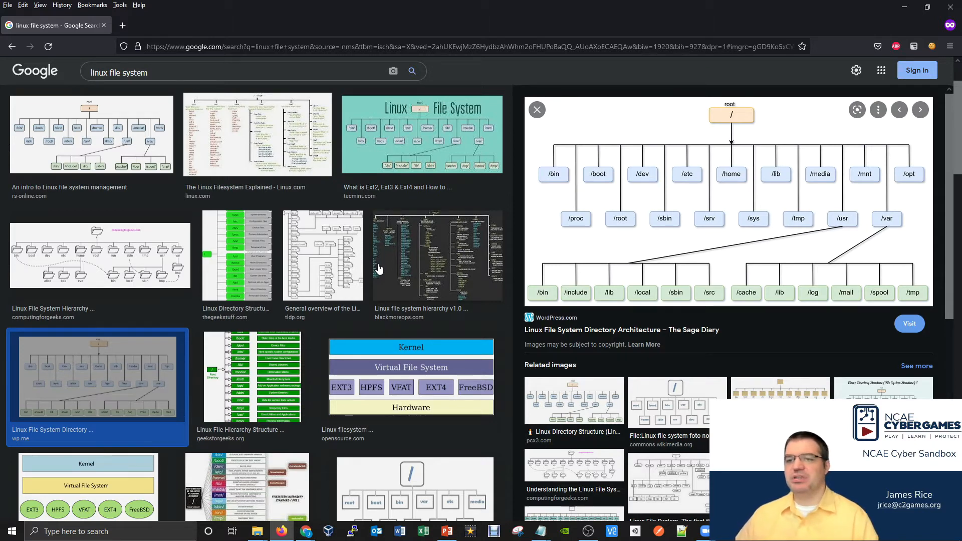
{"action": "mouse_move", "coordinate": [690, 195]}
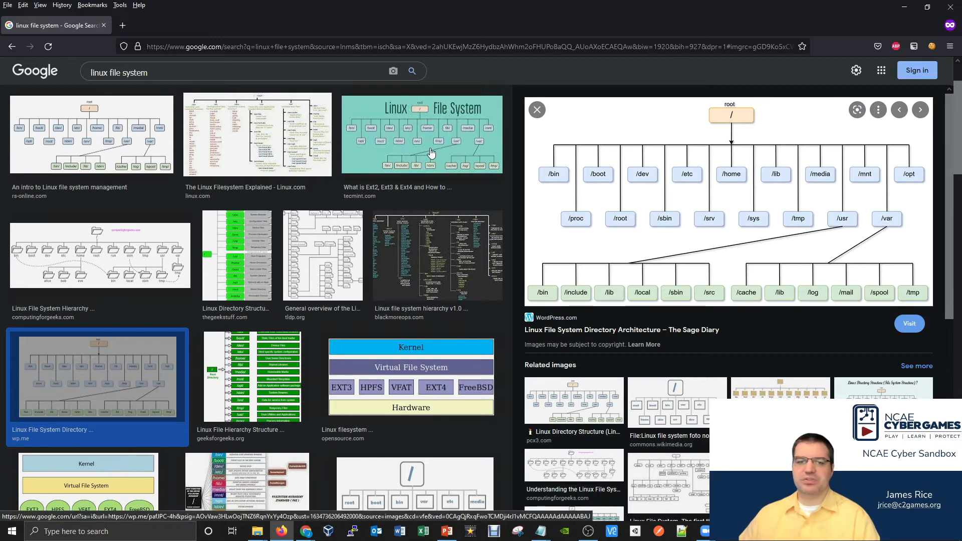
{"action": "mouse_move", "coordinate": [744, 122]}
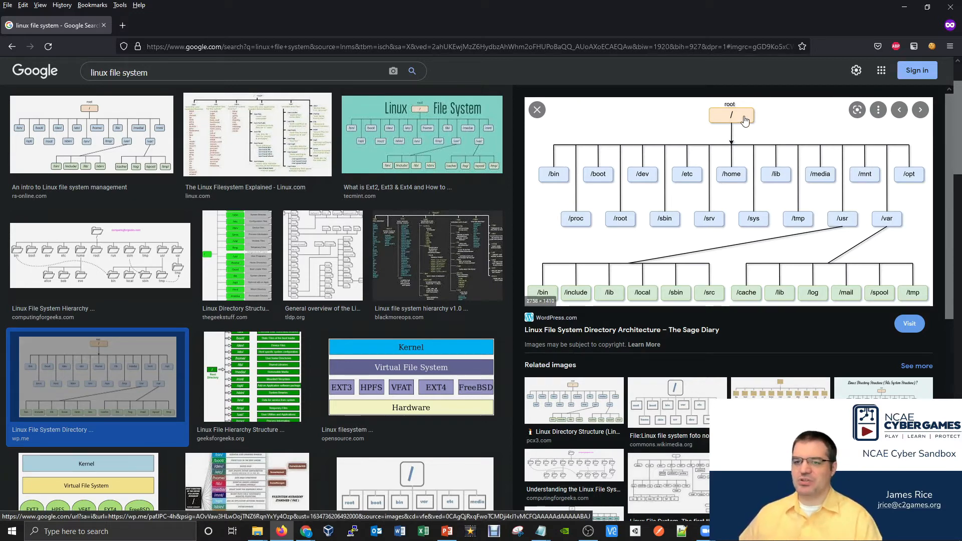
{"action": "mouse_move", "coordinate": [80, 271]}
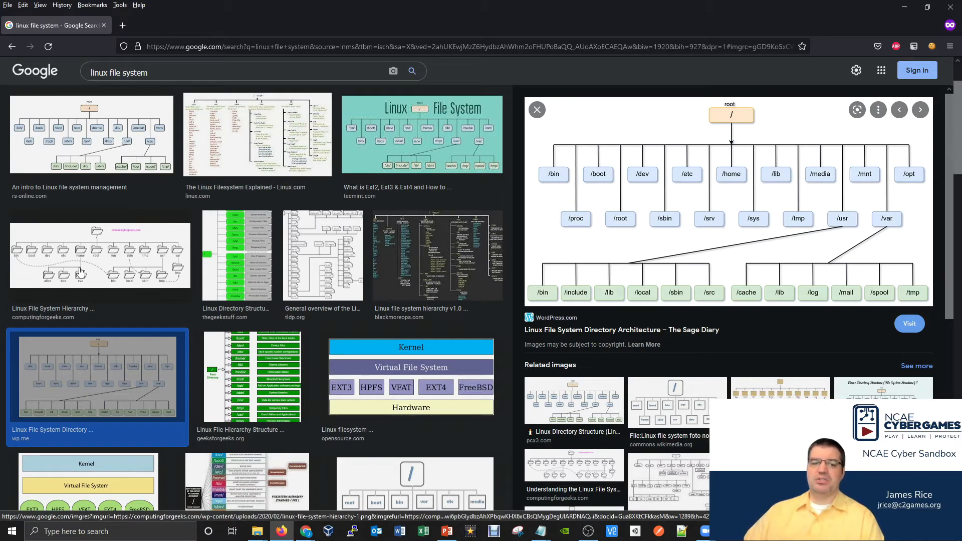
Preview the ComputingForGeeks, RS Components and Sage Diary Linux file system diagrams in turn
{"action": "left_click", "coordinate": [100, 254]}
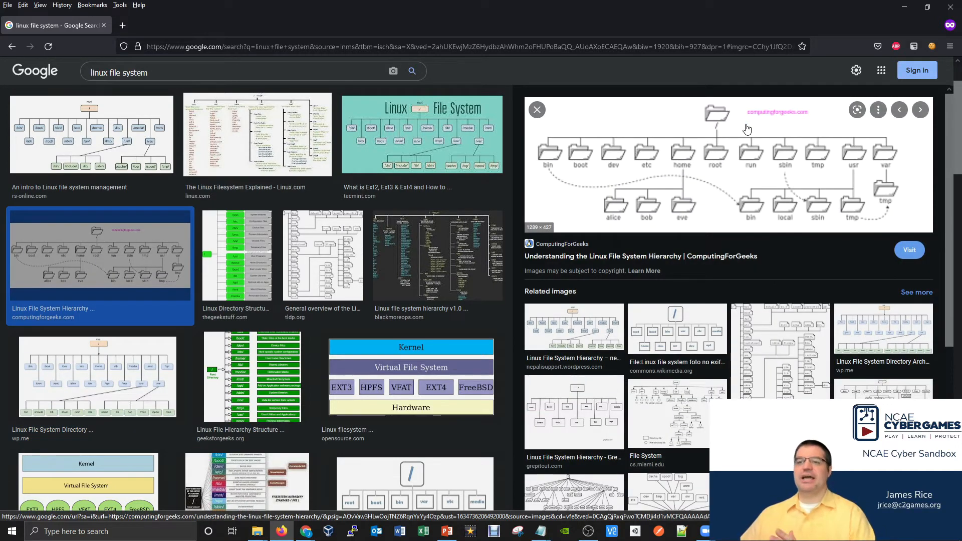
{"action": "mouse_move", "coordinate": [382, 245]}
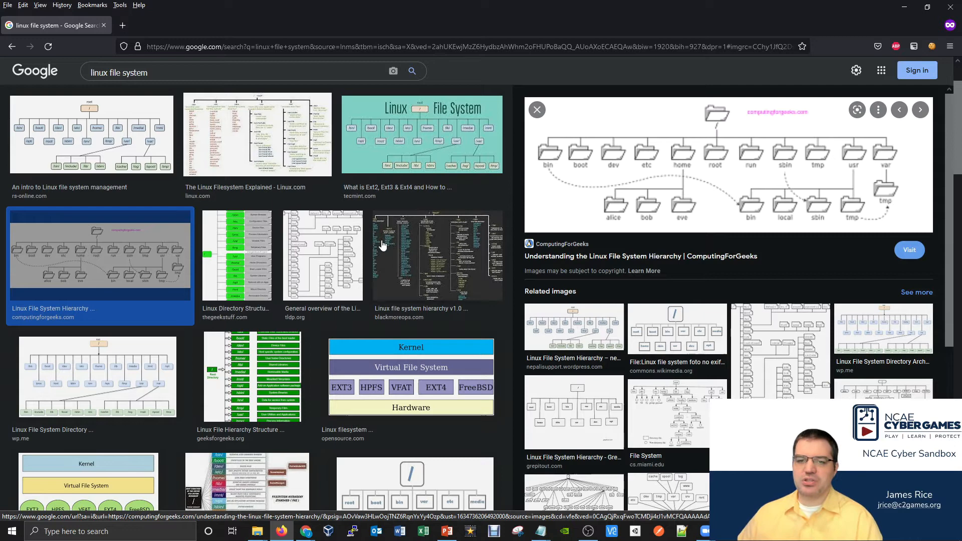
{"action": "left_click", "coordinate": [92, 134]}
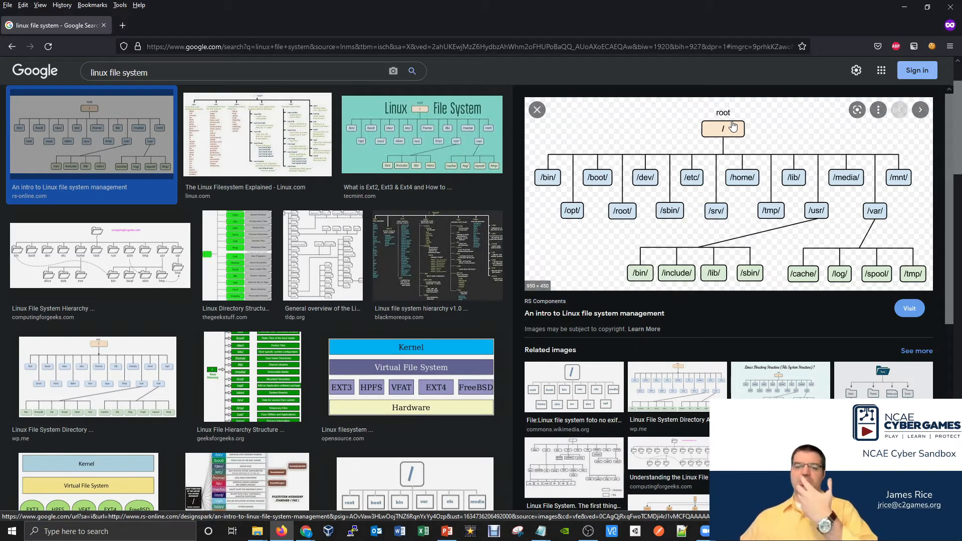
{"action": "mouse_move", "coordinate": [750, 136]}
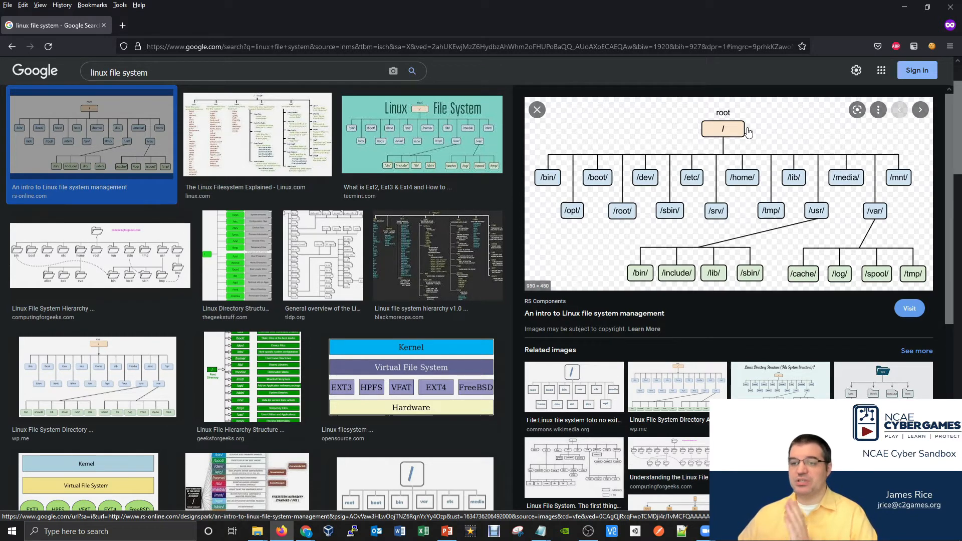
{"action": "mouse_move", "coordinate": [755, 133]}
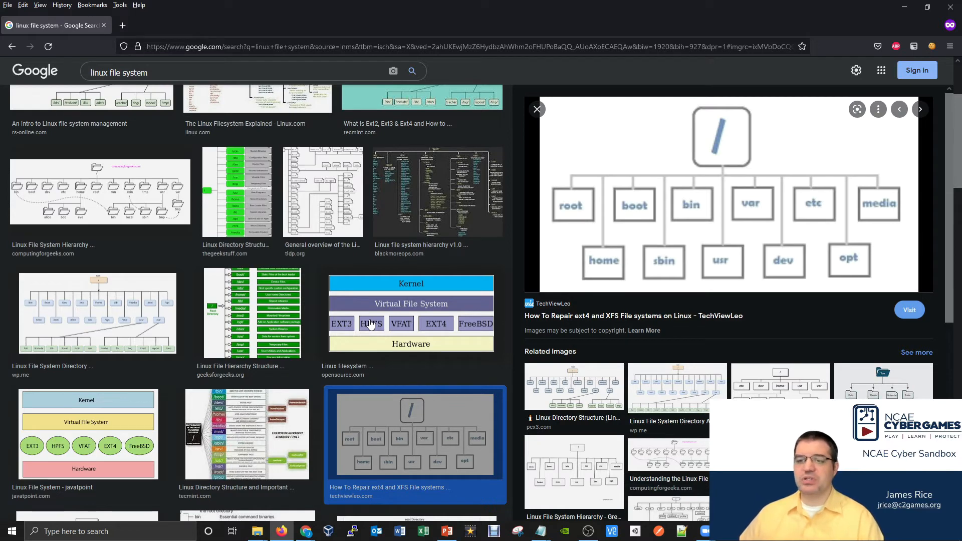
{"action": "mouse_move", "coordinate": [696, 216]}
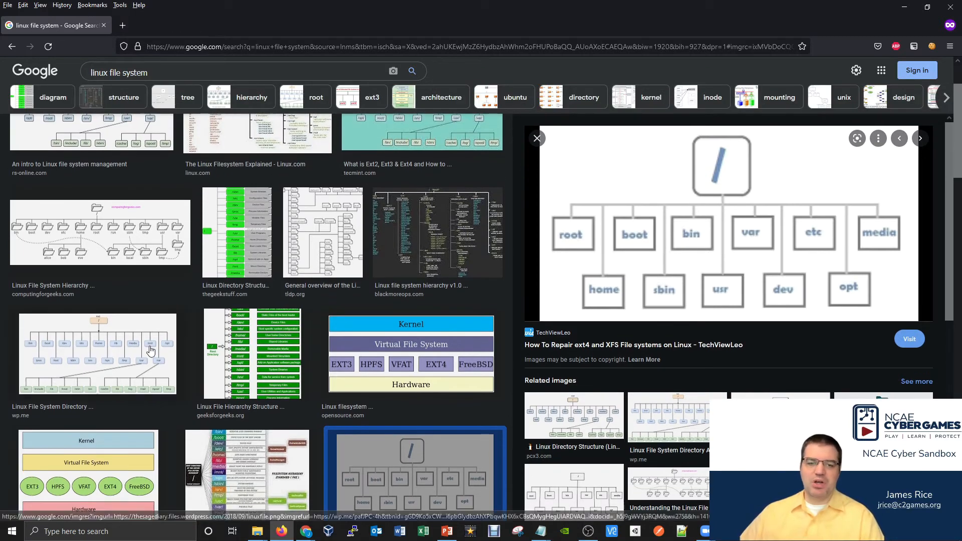
{"action": "left_click", "coordinate": [97, 354]}
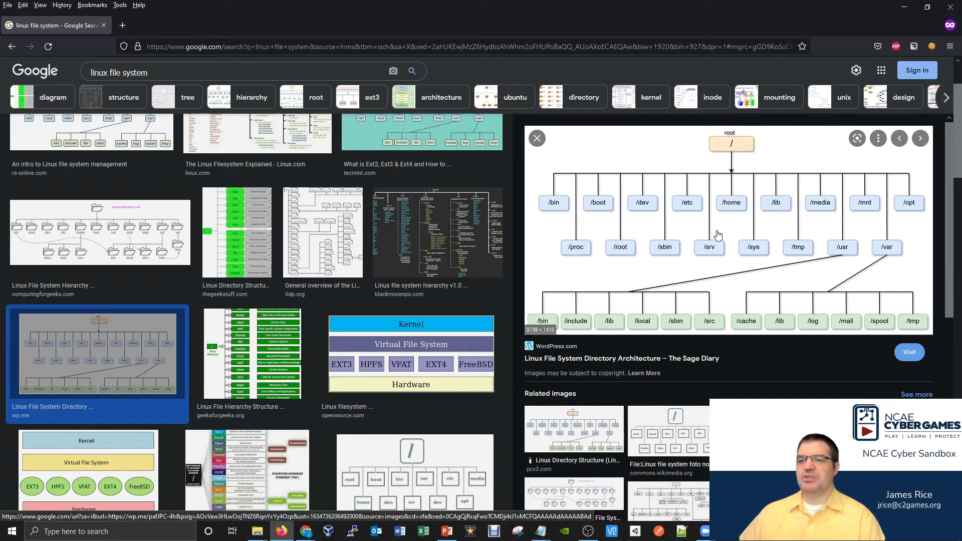
{"action": "mouse_move", "coordinate": [692, 210]}
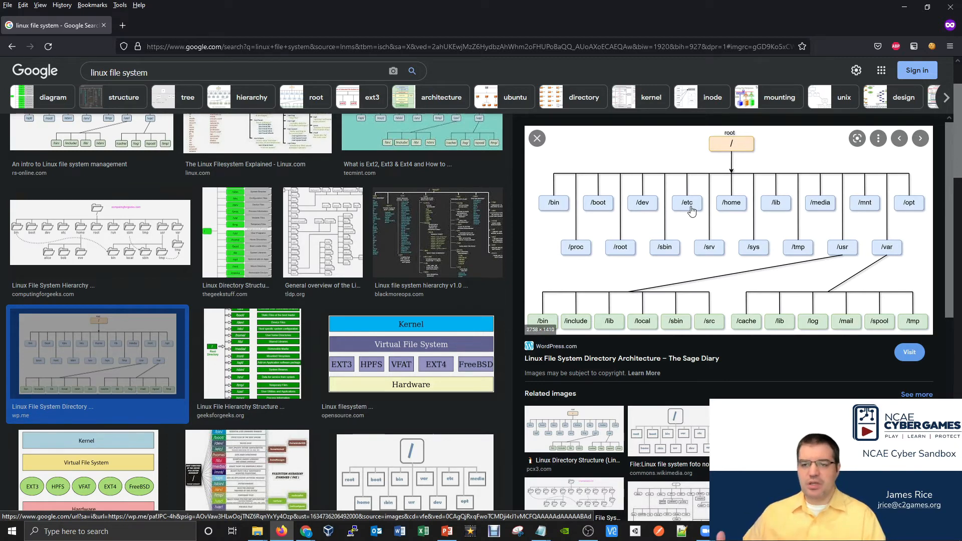
{"action": "mouse_move", "coordinate": [744, 231]}
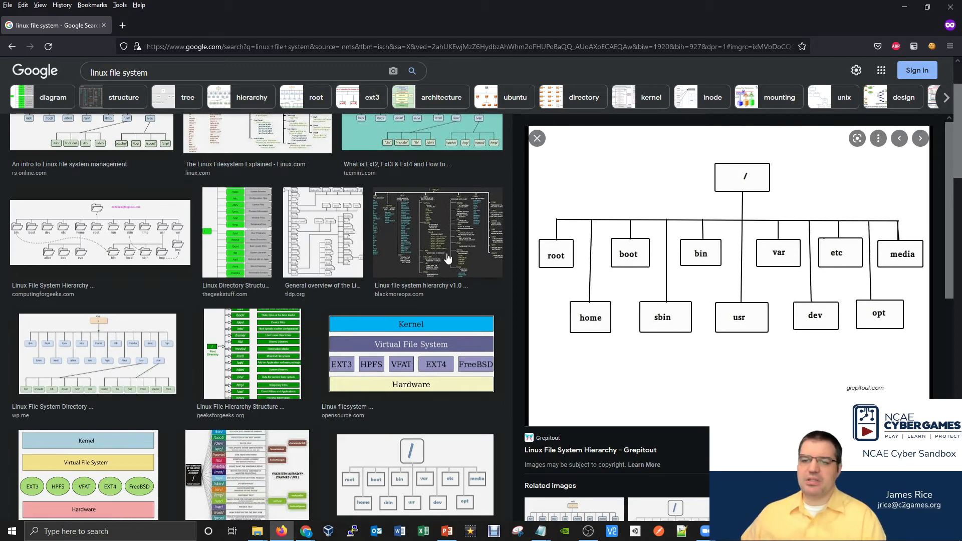
Preview the blackMORE Ops, GeeksforGeeks and Geek Stuff Linux hierarchy charts in turn
{"action": "left_click", "coordinate": [437, 232]}
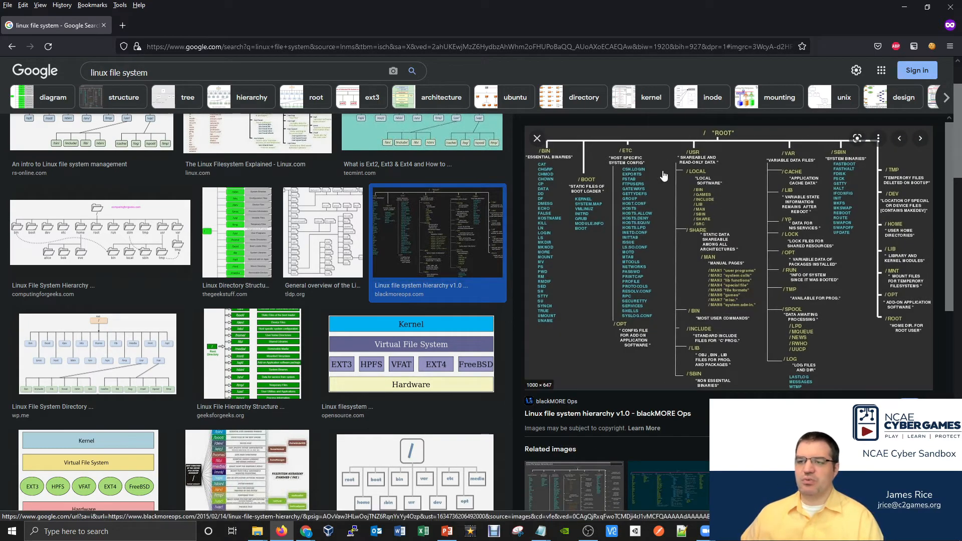
{"action": "mouse_move", "coordinate": [726, 219]}
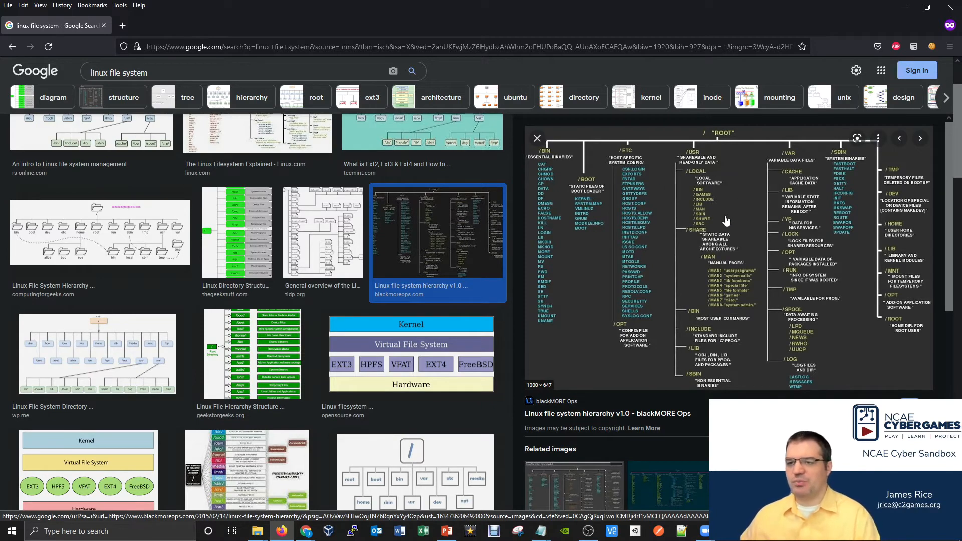
{"action": "left_click", "coordinate": [250, 355]}
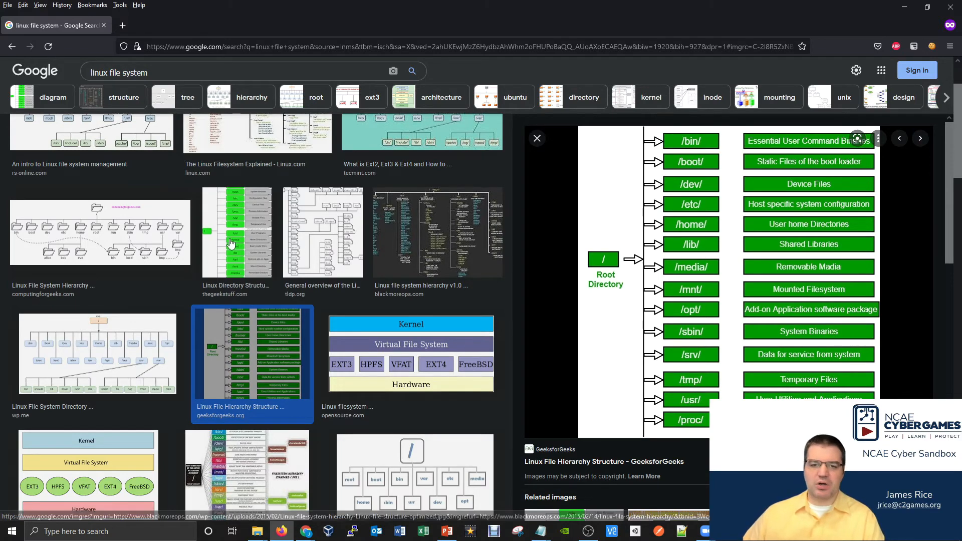
{"action": "left_click", "coordinate": [236, 230]}
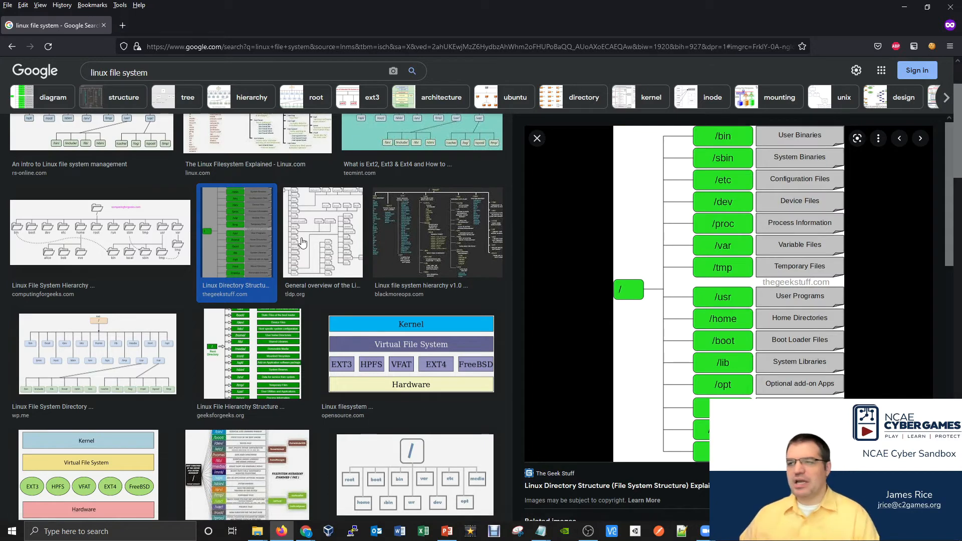
{"action": "mouse_move", "coordinate": [245, 341]}
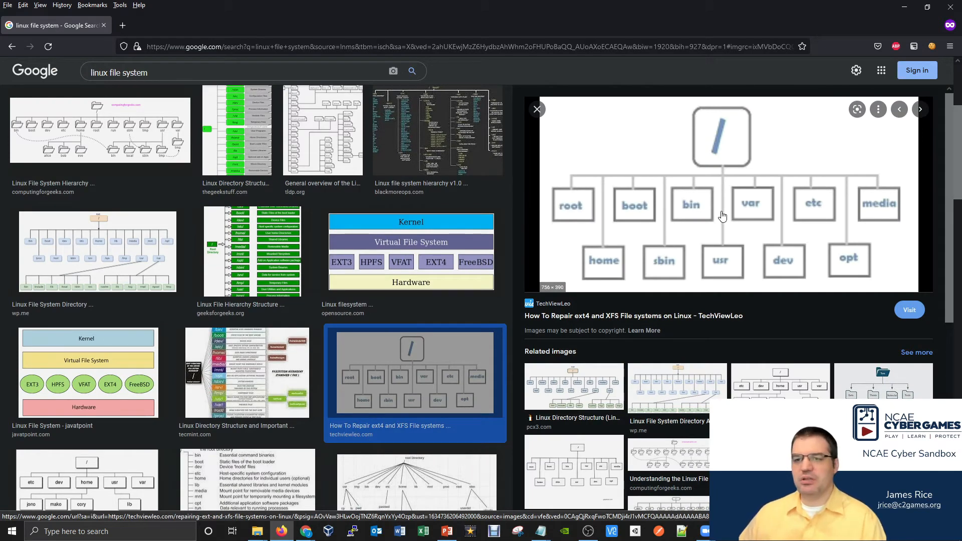
{"action": "mouse_move", "coordinate": [903, 11]}
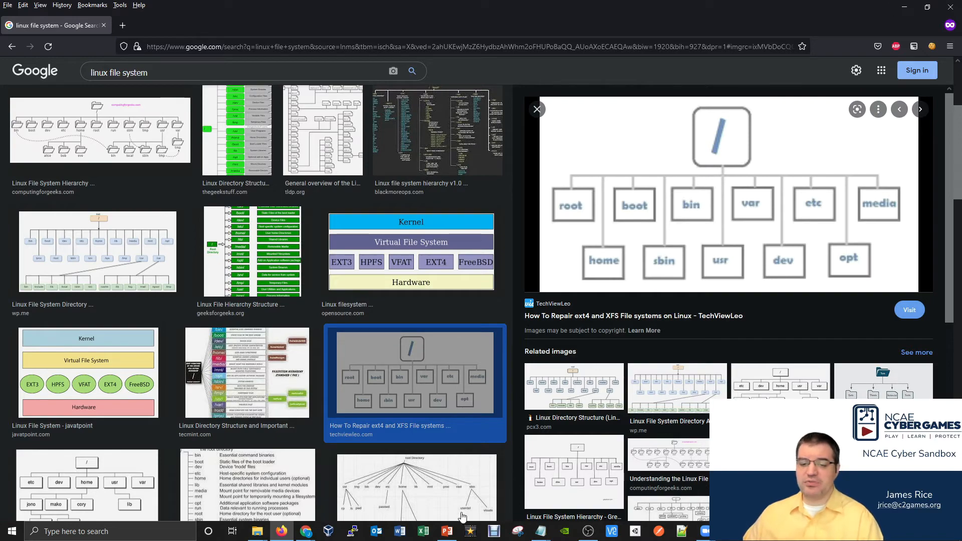
{"action": "left_click", "coordinate": [446, 531]}
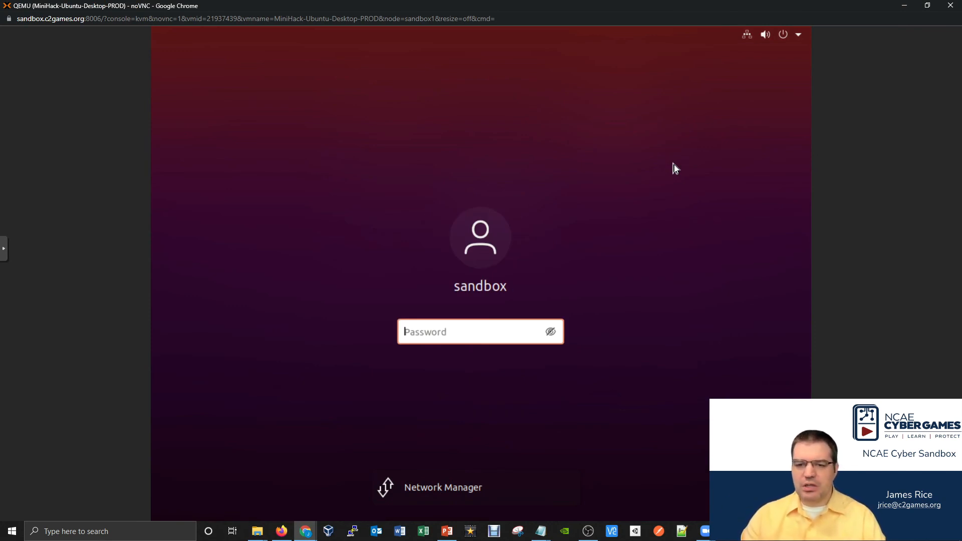
Log in to the Ubuntu desktop VM as sandbox with its password
{"action": "type", "text": "password"}
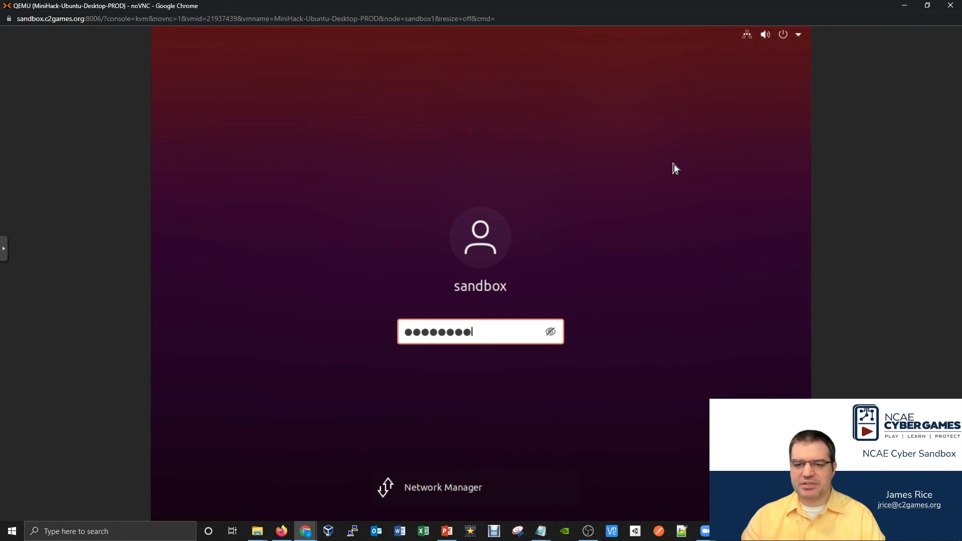
{"action": "key", "text": "Return"}
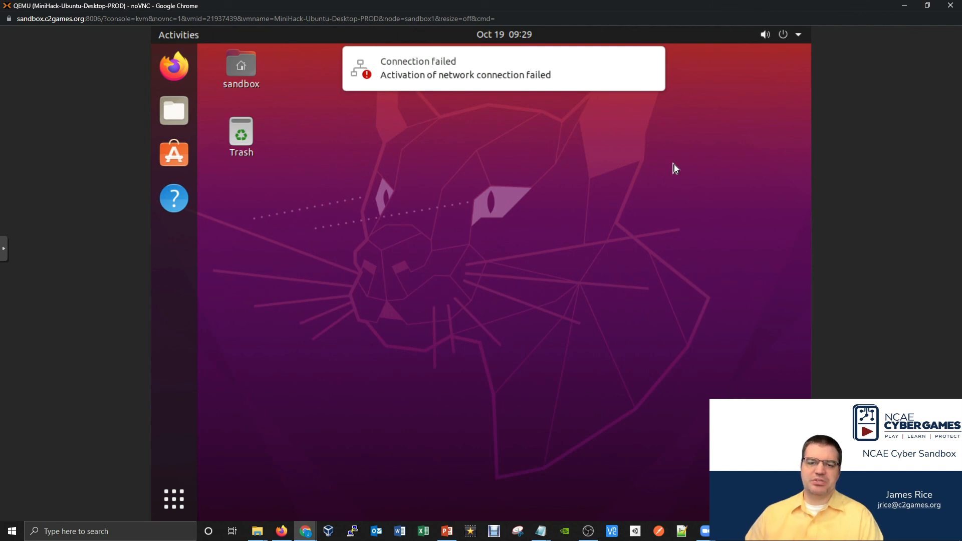
{"action": "mouse_move", "coordinate": [539, 233]}
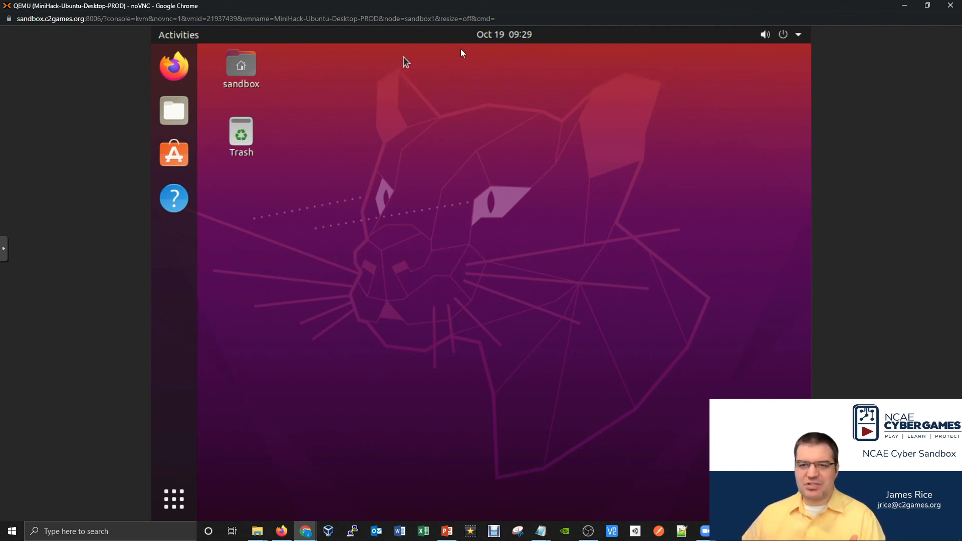
{"action": "mouse_move", "coordinate": [498, 91]}
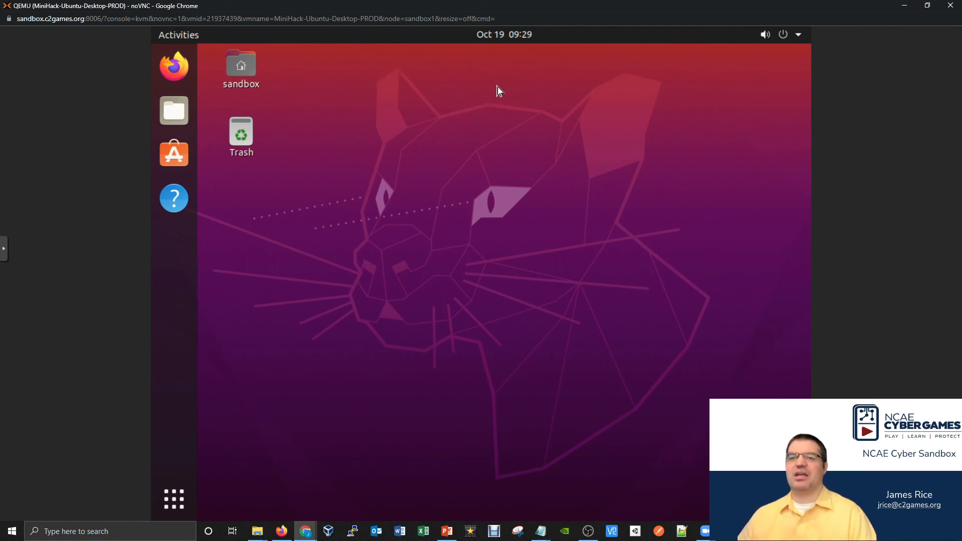
{"action": "mouse_move", "coordinate": [502, 230]}
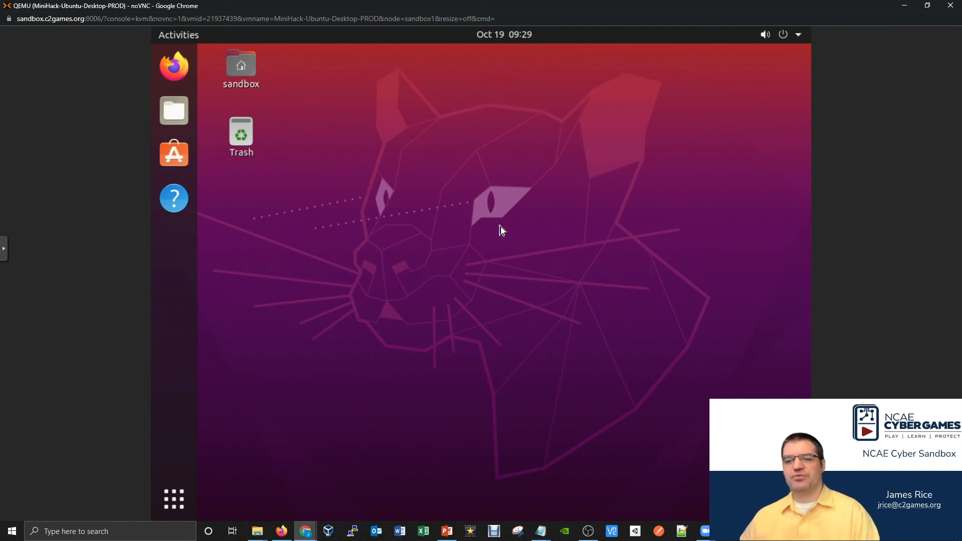